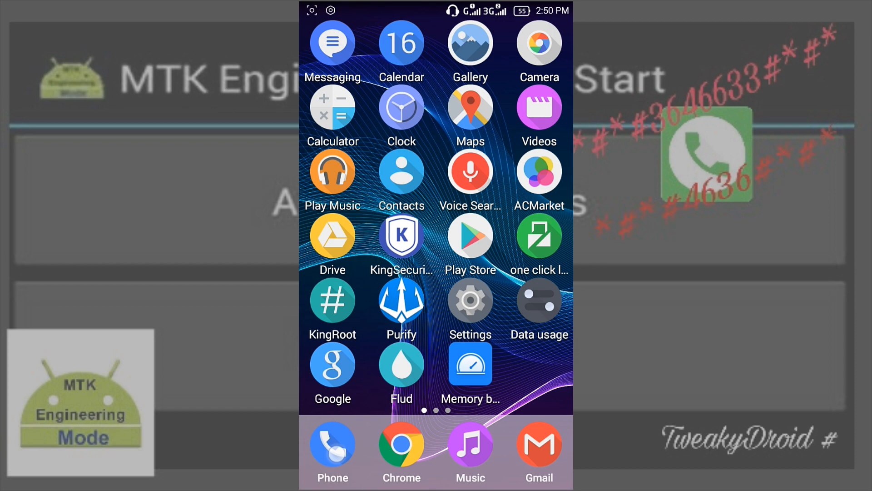
- Dial *#*#3646633#*#* in the Phone app to launch MTK EngineerMode
click(332, 450)
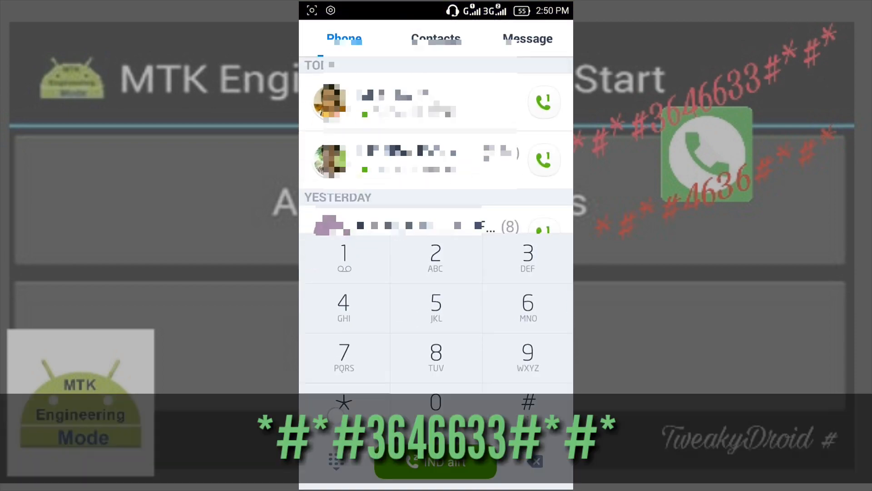
click(527, 258)
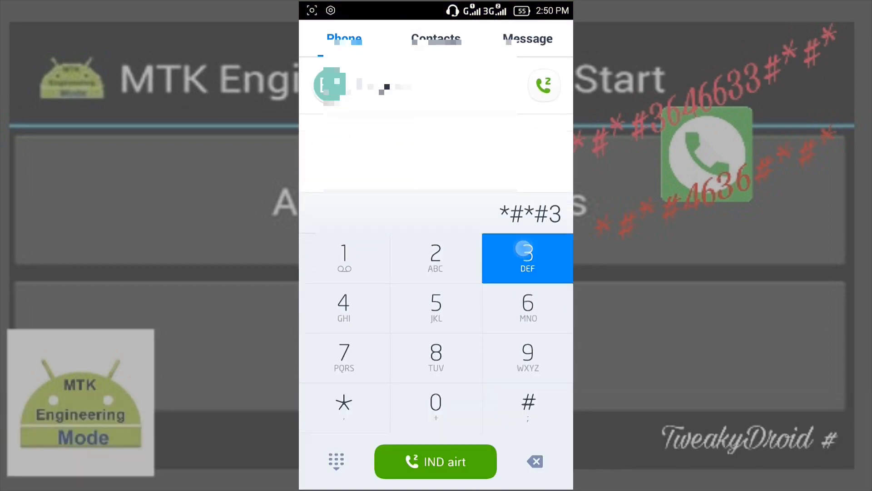
click(527, 257)
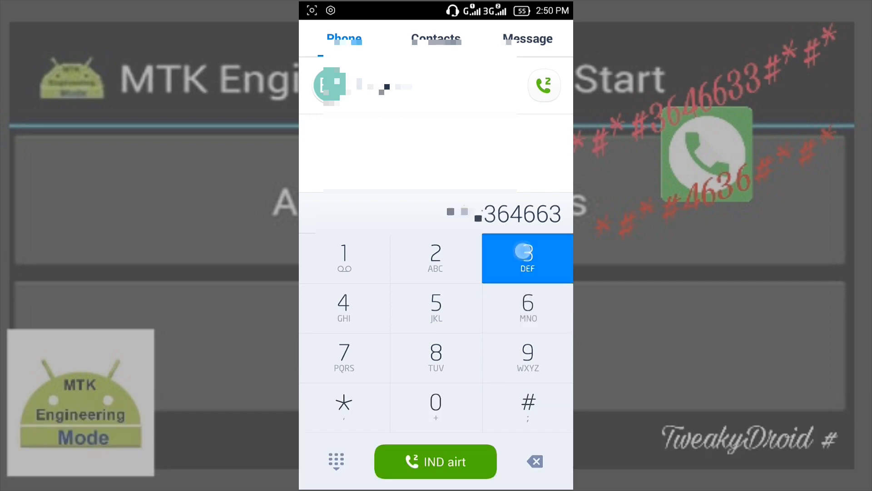
click(527, 407)
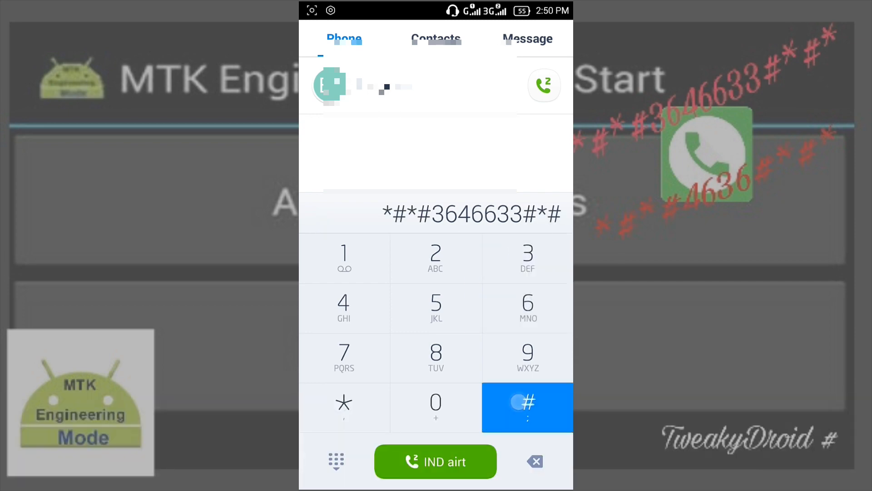
click(527, 401)
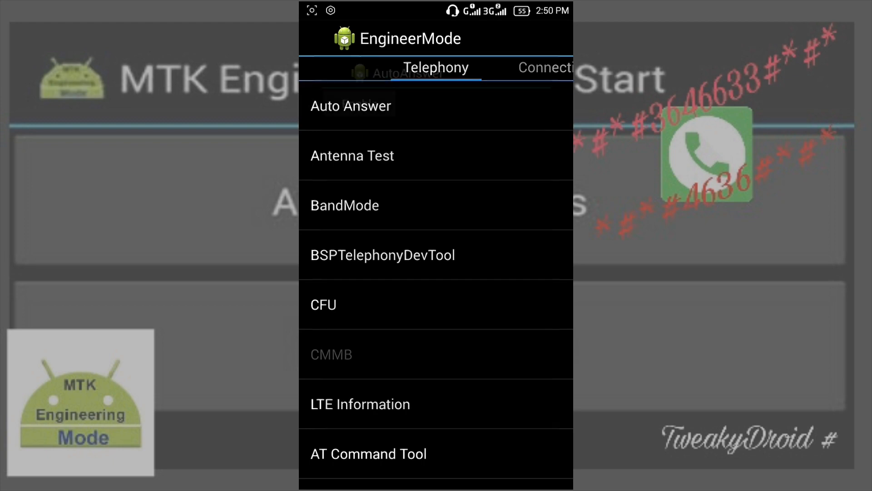
click(351, 106)
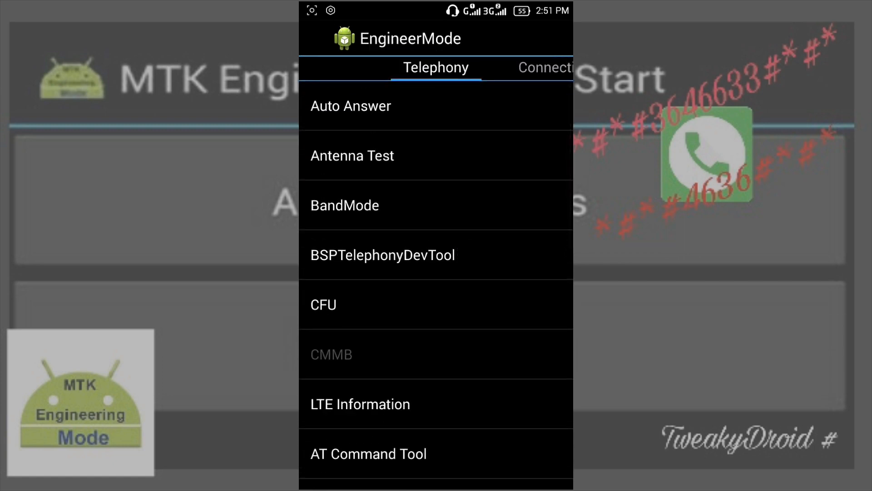
click(345, 205)
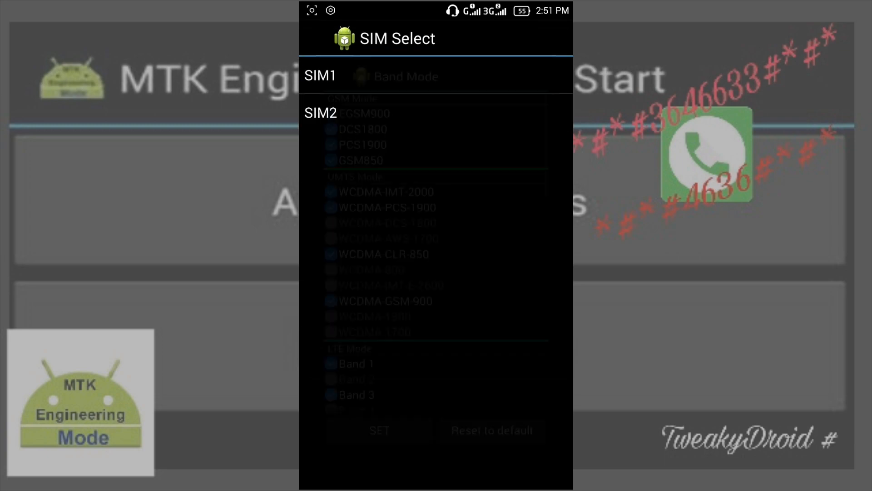
click(320, 76)
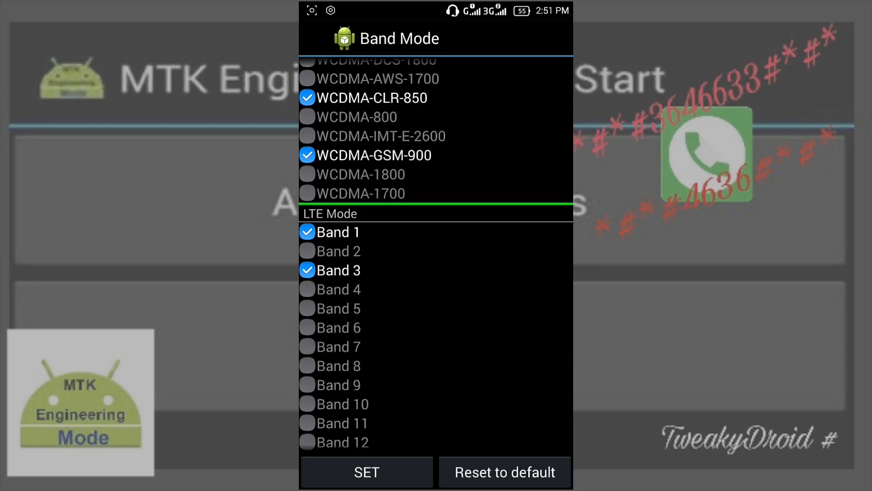
scroll(down, 3)
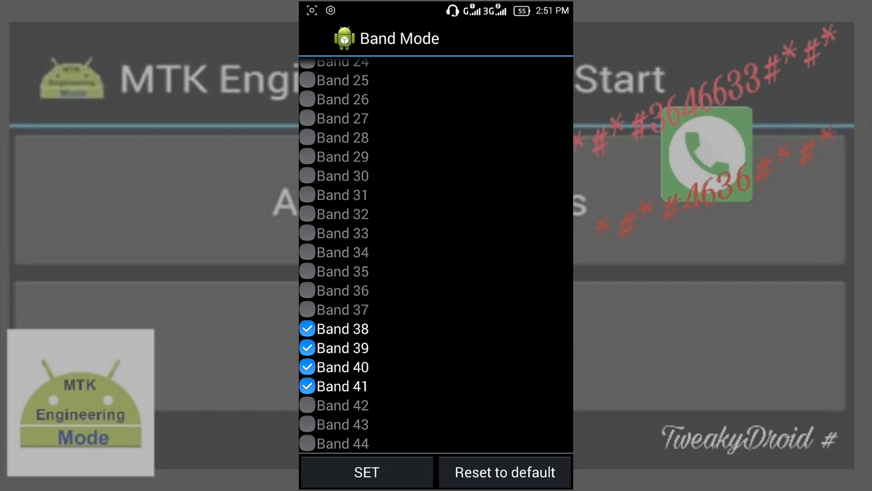
click(366, 472)
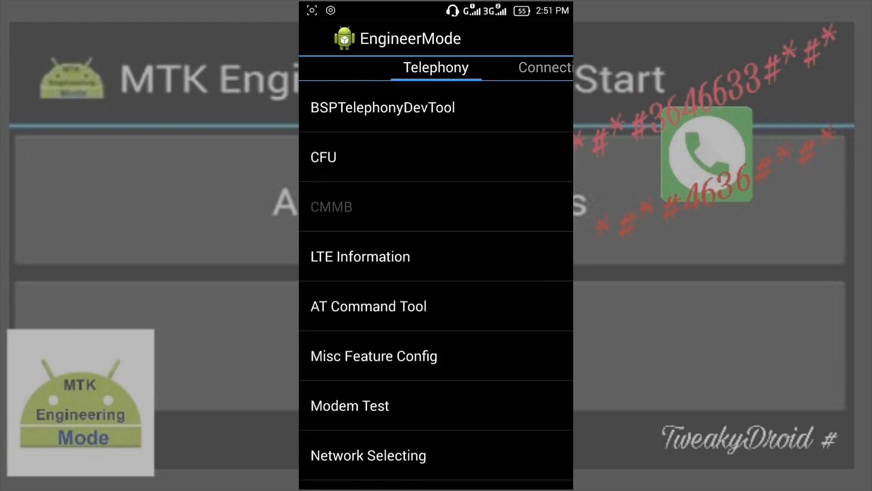
- Check Misc Feature Config's enabled options, then scroll down the Telephony list
click(373, 355)
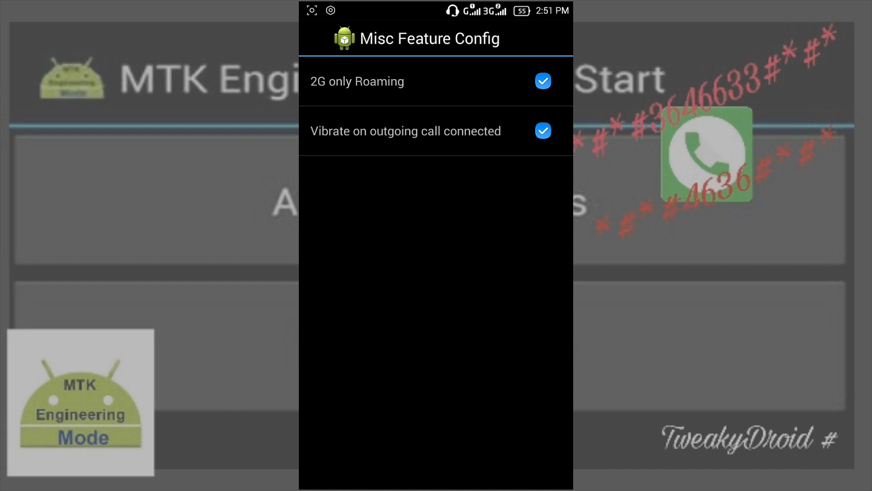
key(back)
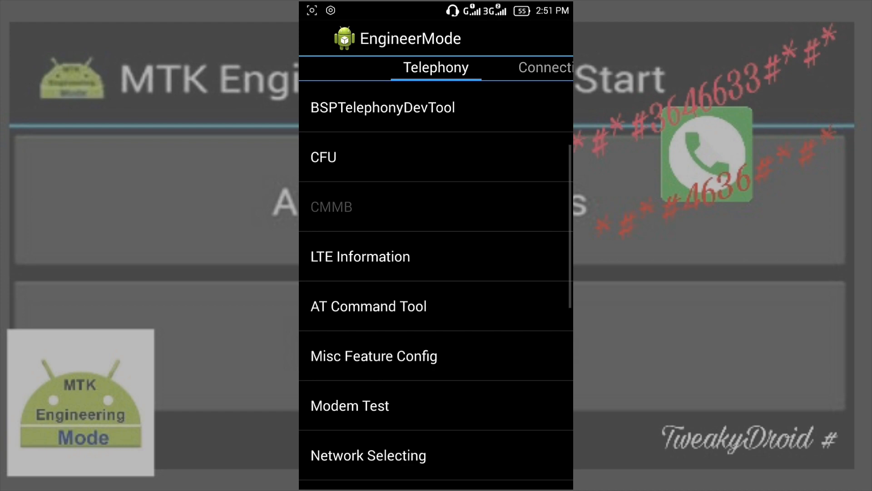
scroll(down, 3)
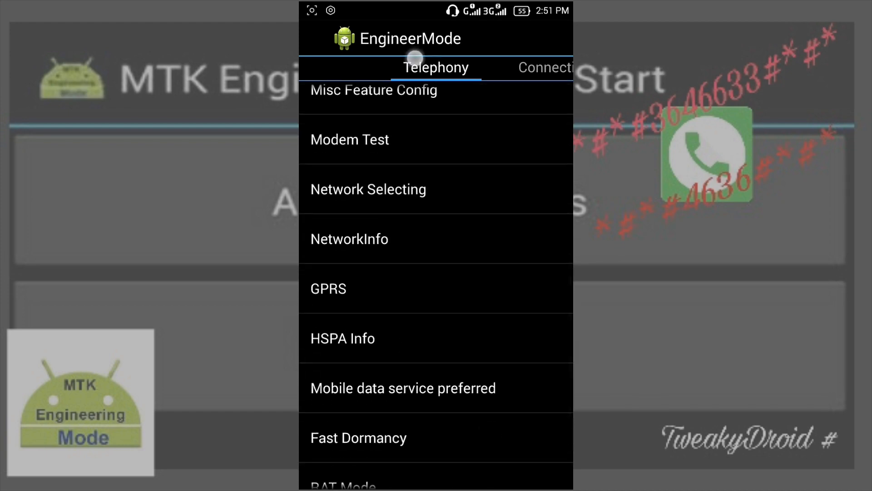
scroll(down, 3)
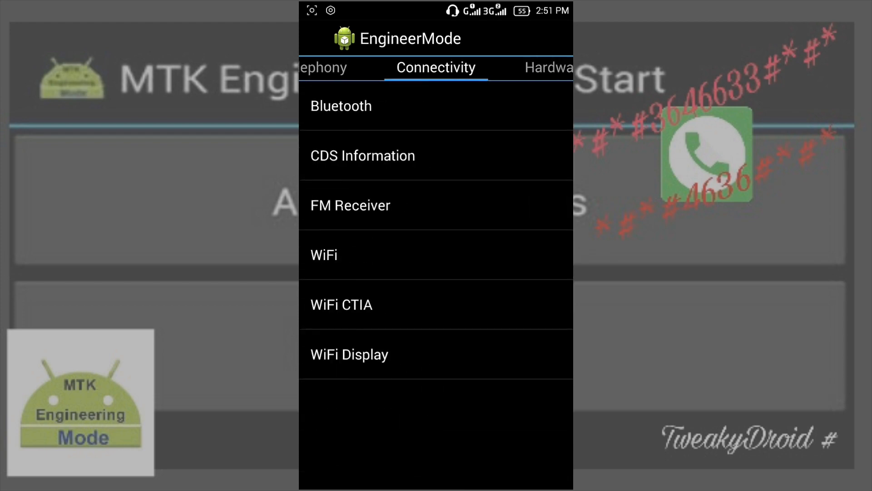
- Launch the FM Receiver test from the Connectivity list, starting mono FM playback
click(341, 105)
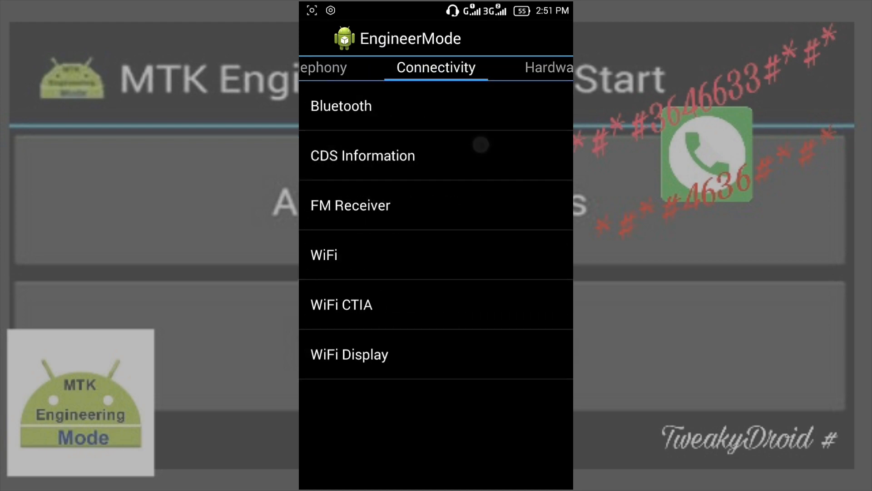
click(362, 155)
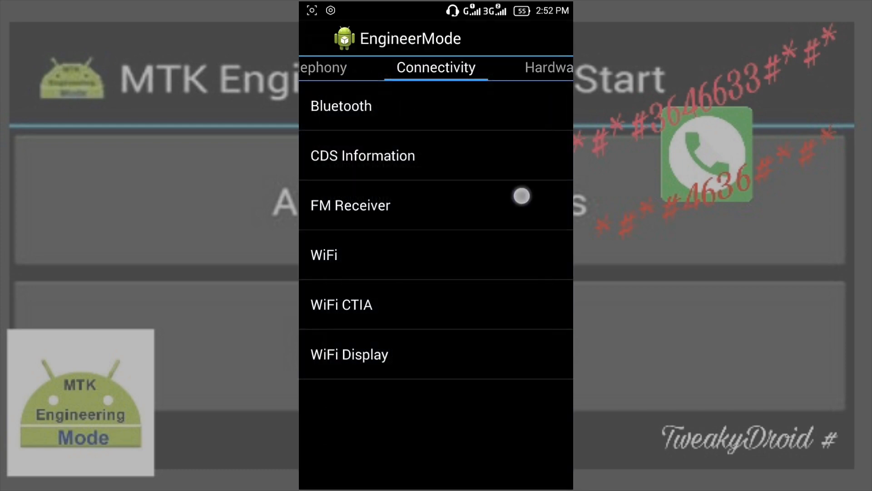
click(350, 205)
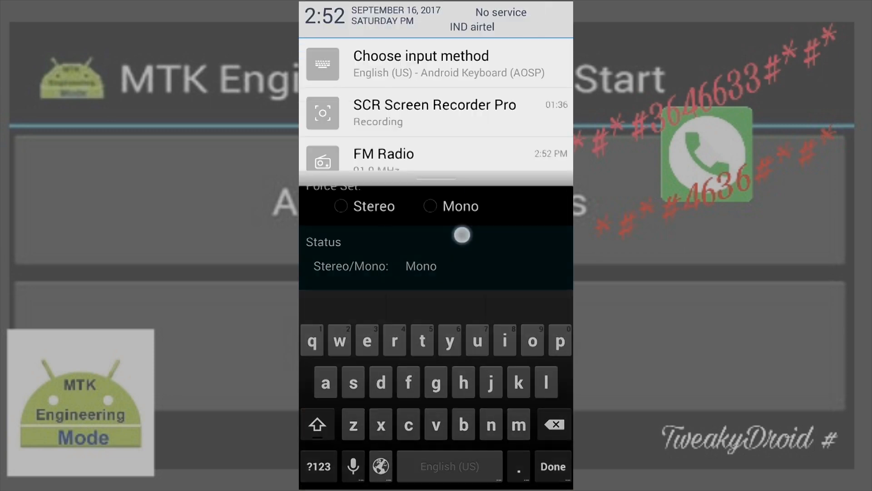
- View the FM radio tuned to 91.9 MHz, then exit the FM Receiver test
click(382, 161)
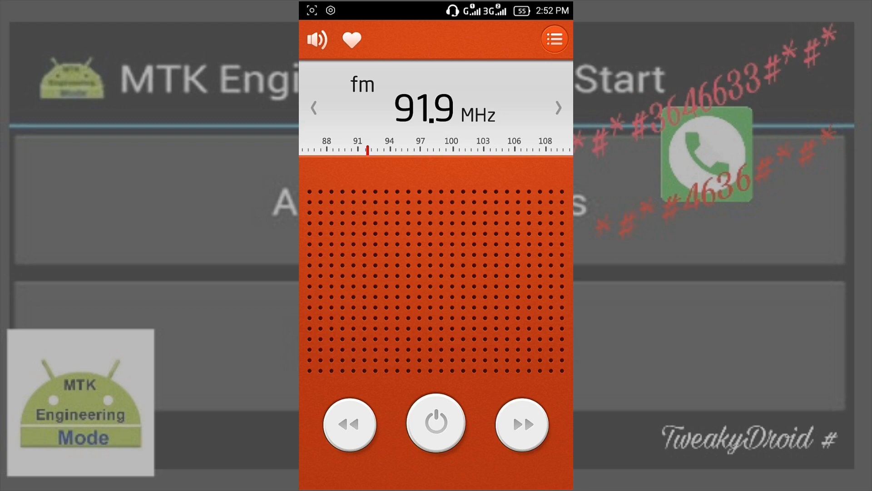
click(436, 424)
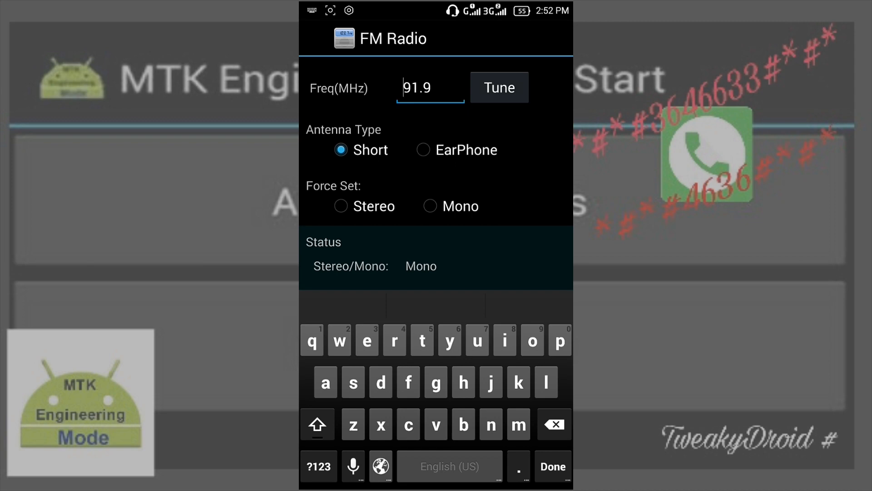
click(552, 467)
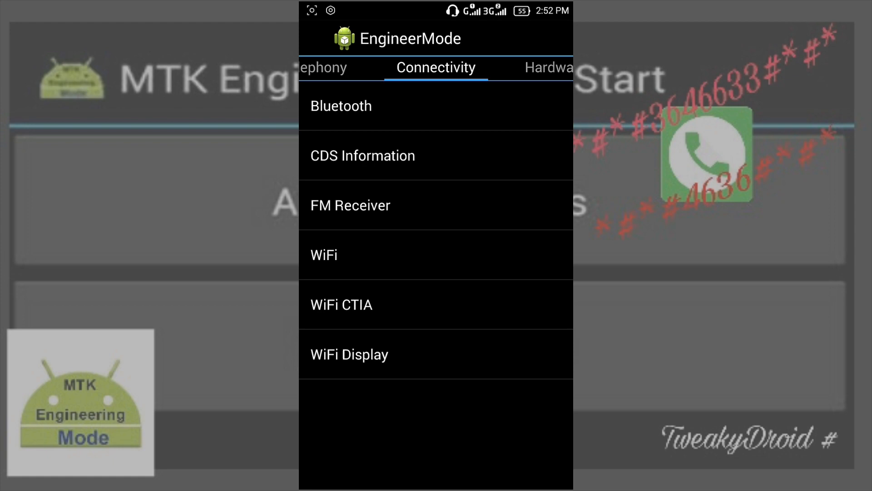
- Review WiFi Display's Video Capability (720p HD) and DRM Security options without changes
click(350, 205)
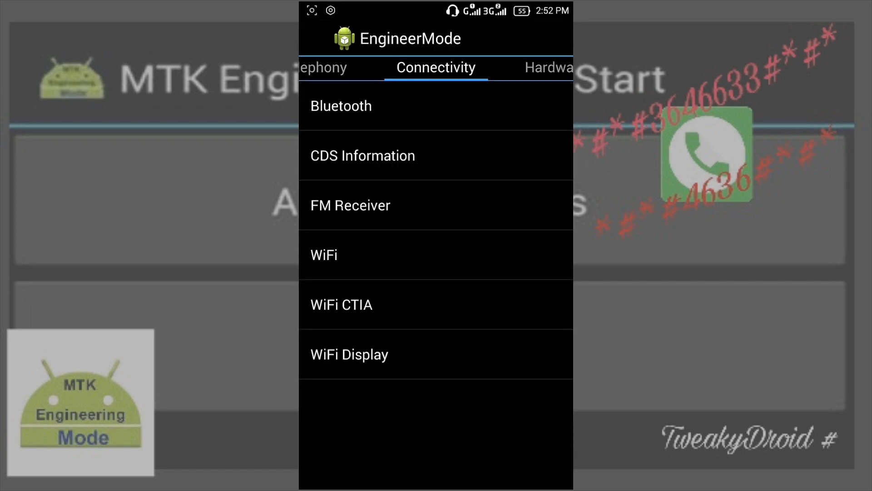
click(349, 353)
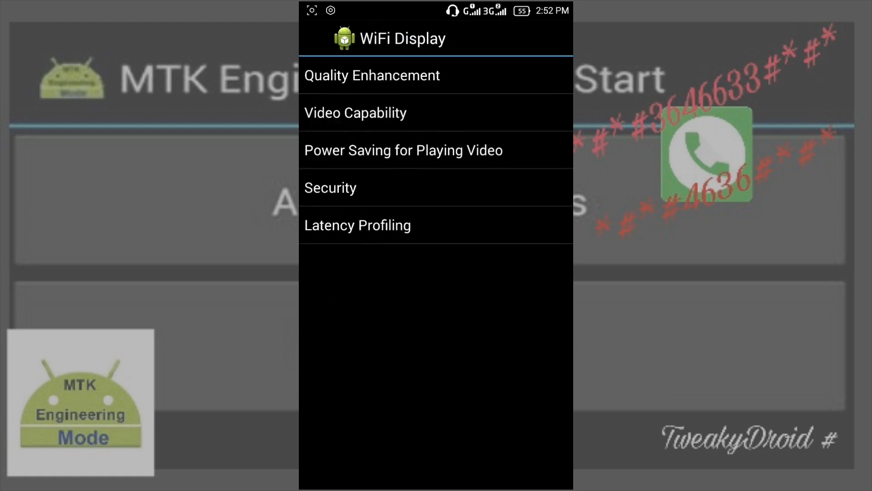
click(355, 112)
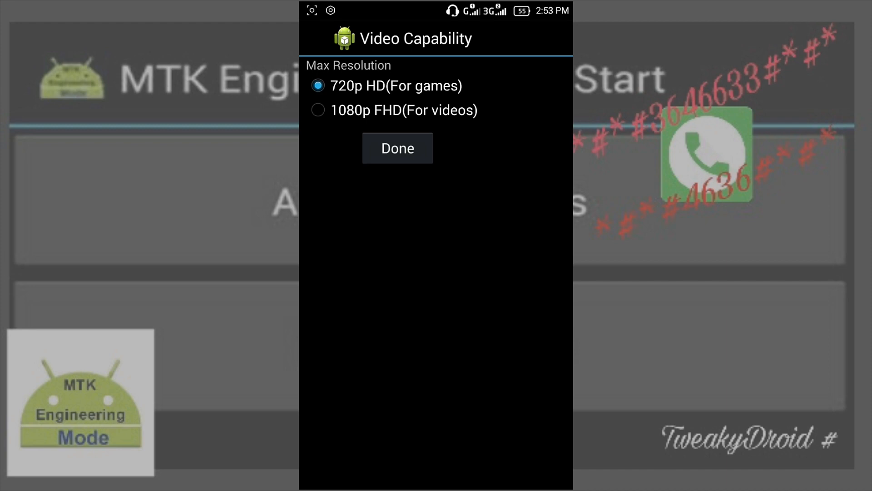
click(397, 149)
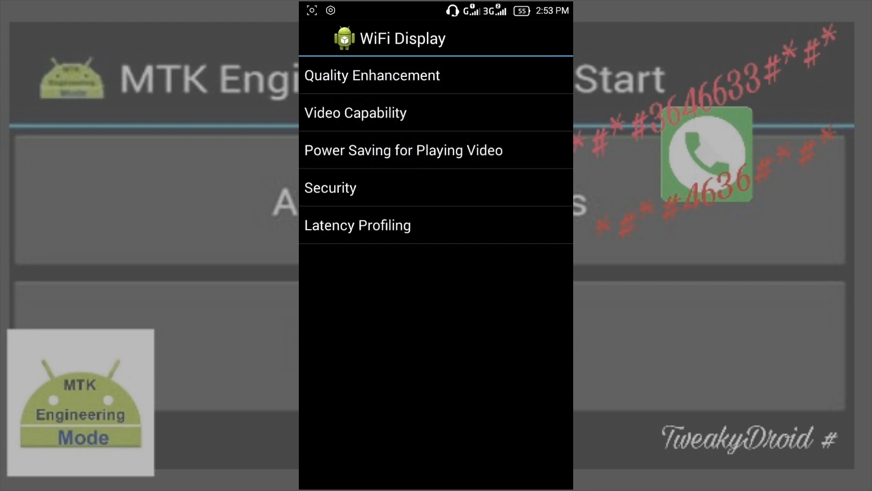
click(330, 188)
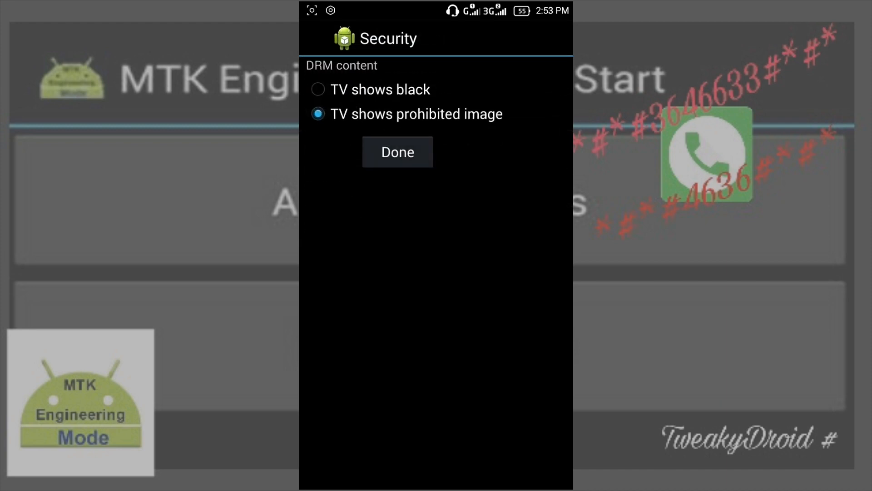
click(397, 151)
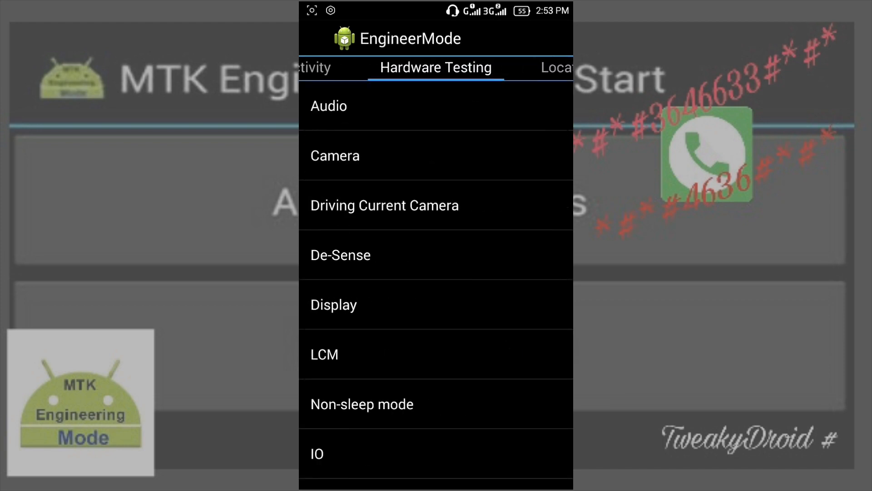
- Inspect Ring level 0 volume values for two audio modes in Audio settings
click(328, 106)
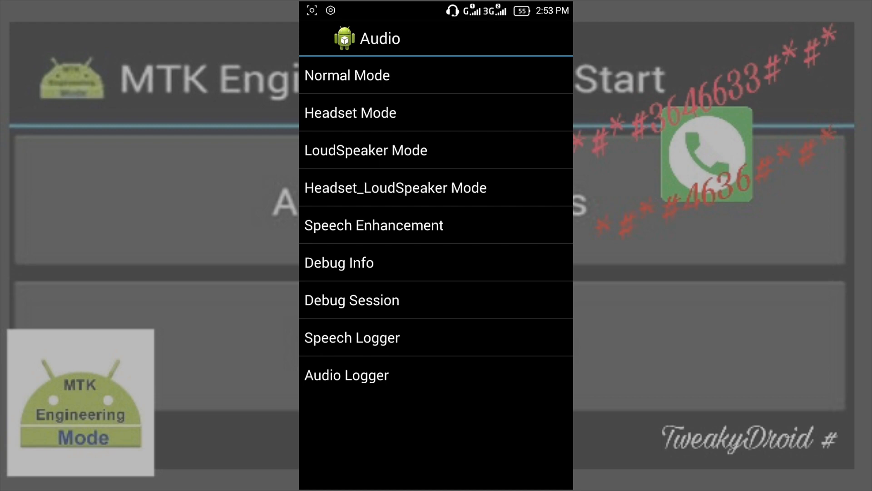
click(347, 75)
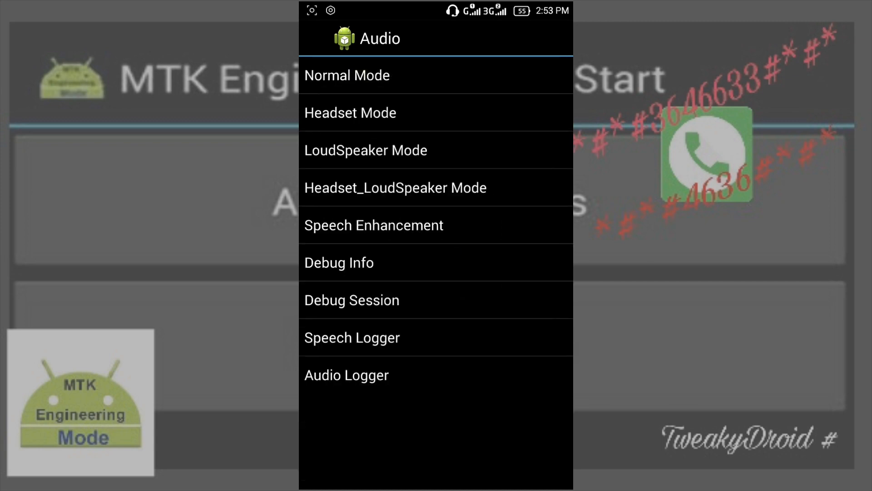
click(347, 75)
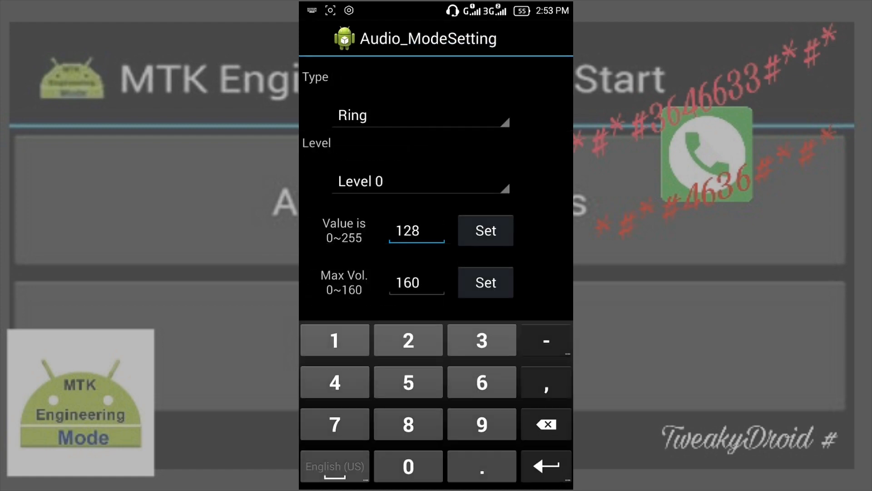
key(back)
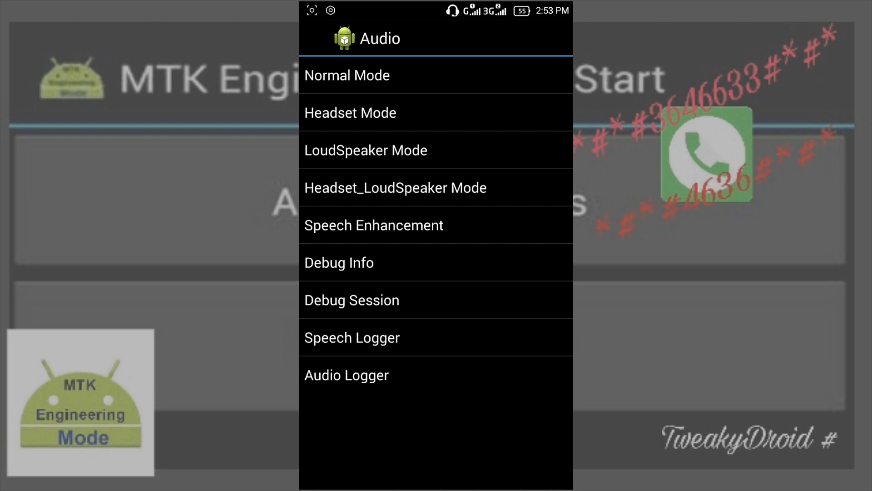
click(346, 75)
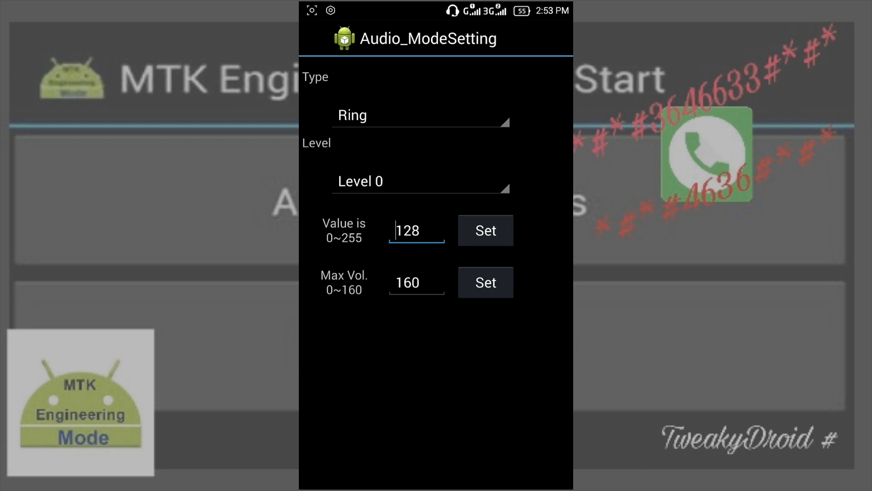
key(Back)
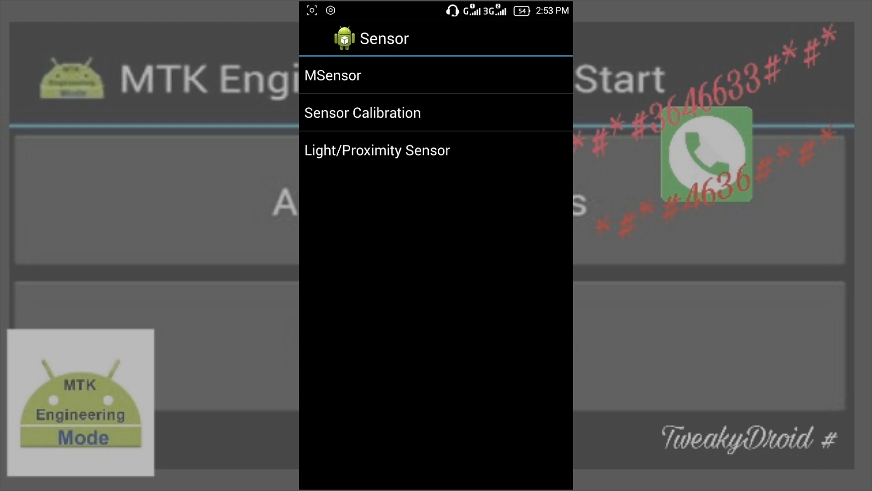
- Browse the Light/Proximity Sensor and Sensor Calibration submenus before moving to Log and Debugging
click(377, 150)
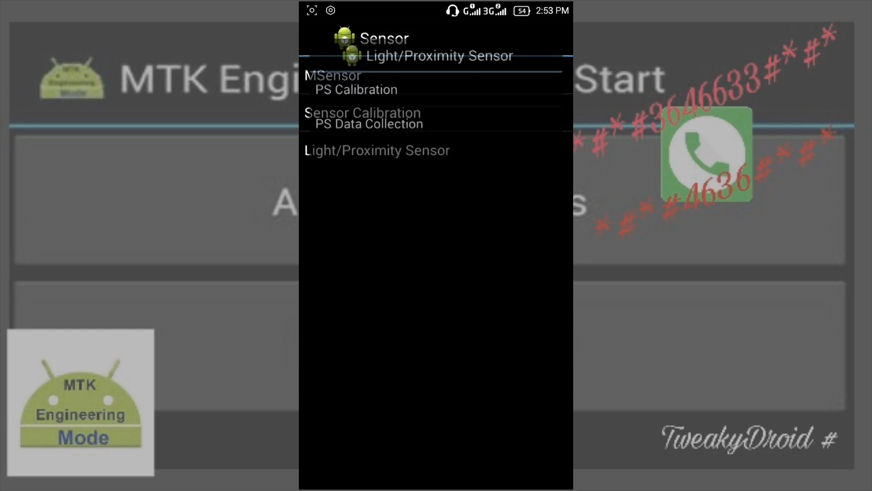
click(362, 112)
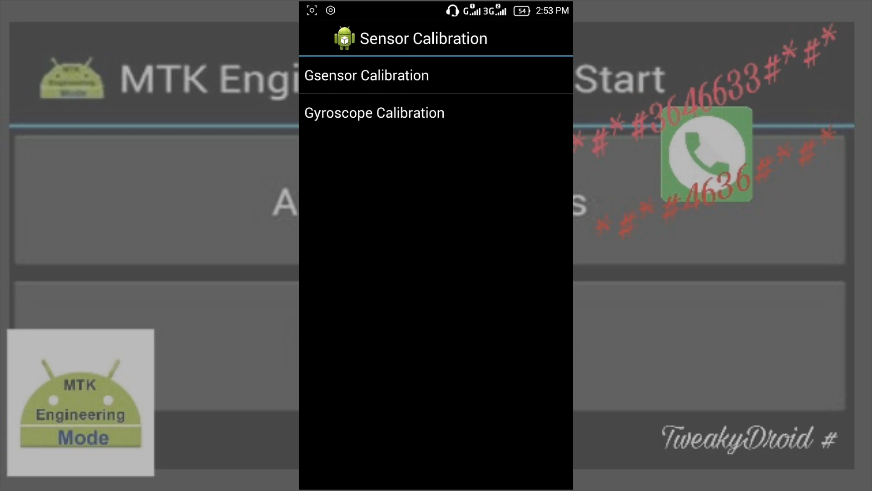
key(Back)
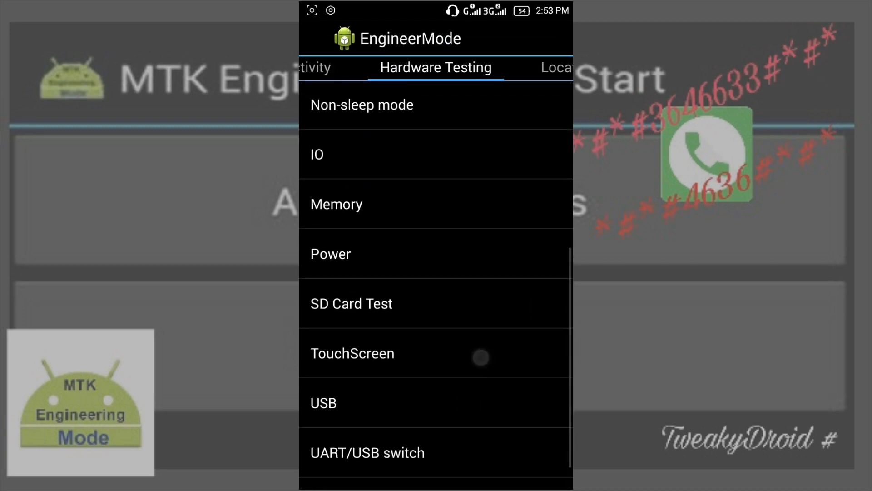
click(353, 353)
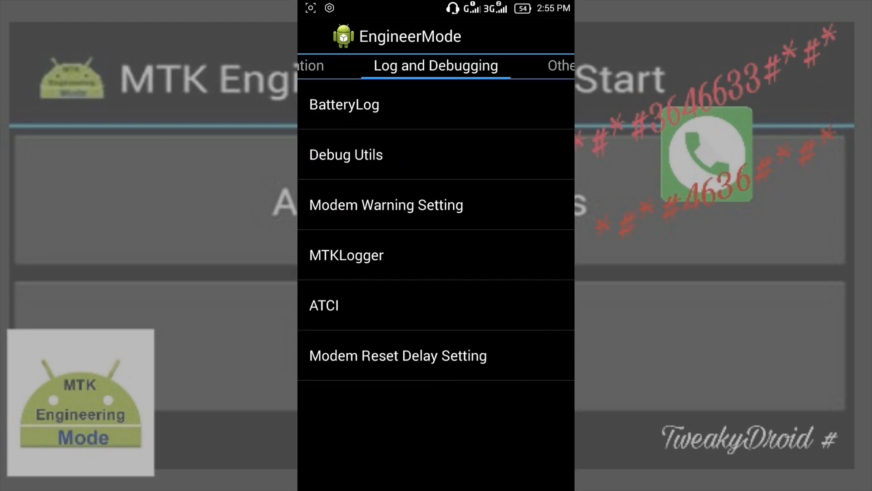
- View BatteryLog readings and the Set Font Scale page, then return home
click(344, 105)
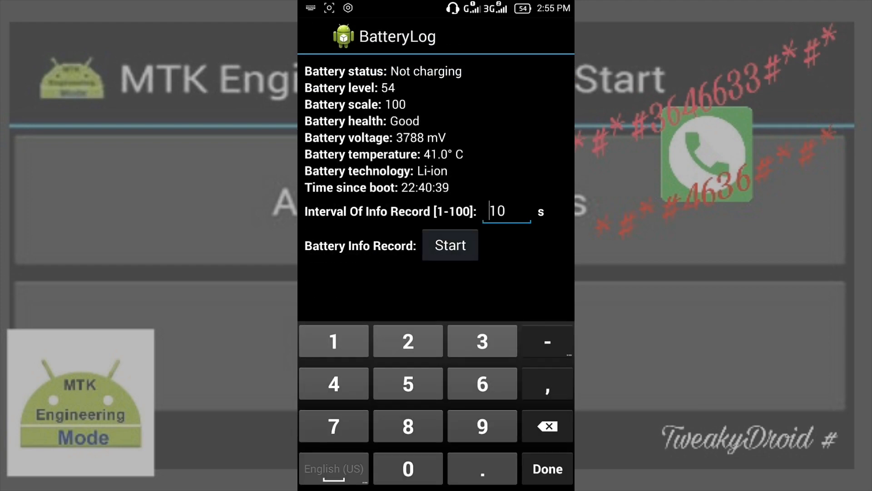
key(Back)
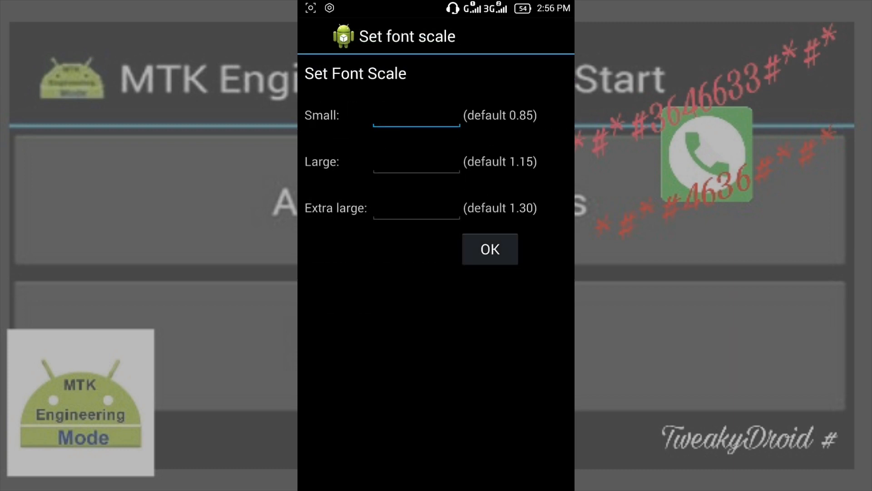
click(489, 249)
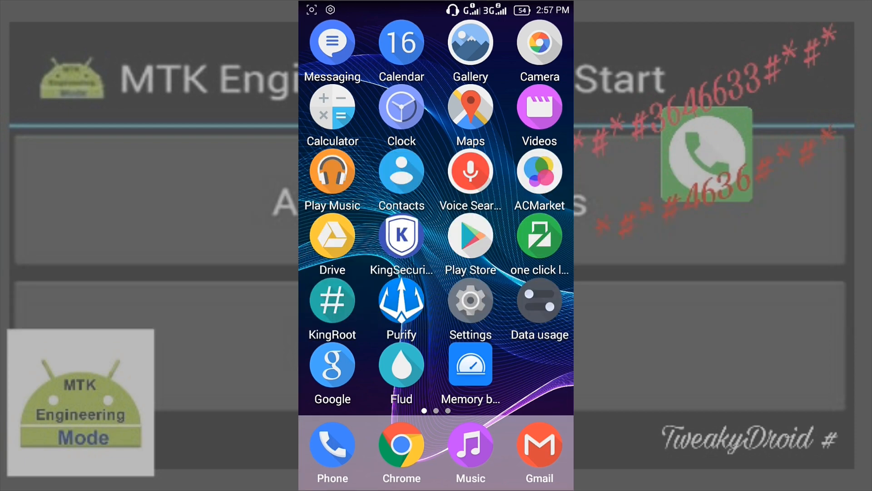
- Dial *#*#4636#*#* and choose Phone information from the Testing menu
click(331, 447)
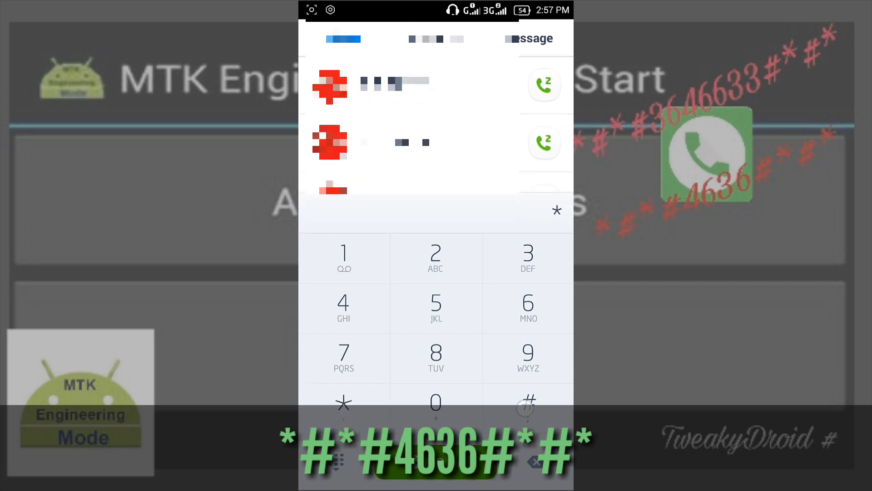
click(527, 258)
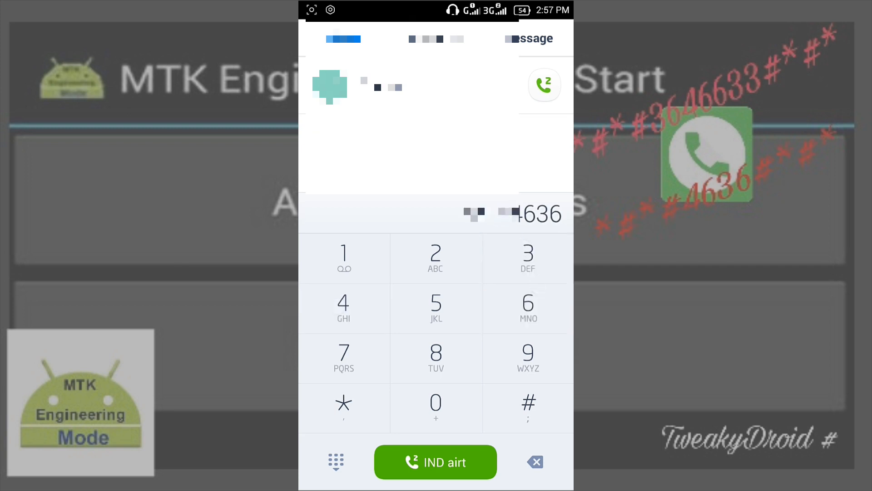
click(344, 408)
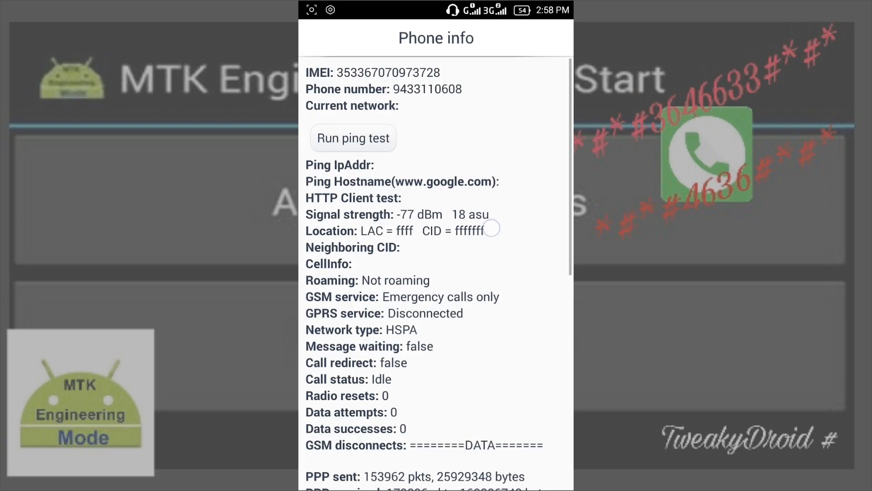
- Scroll through the full Phone info page of network and signal details
scroll(down, 3)
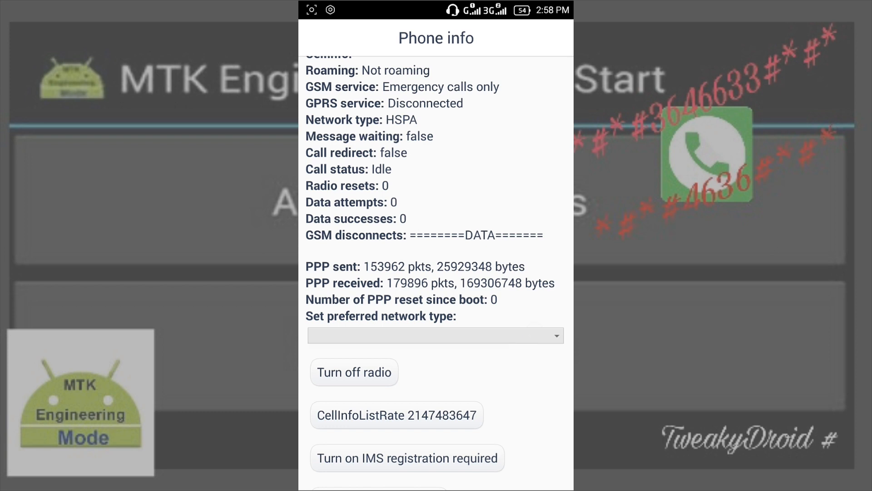
scroll(up, 3)
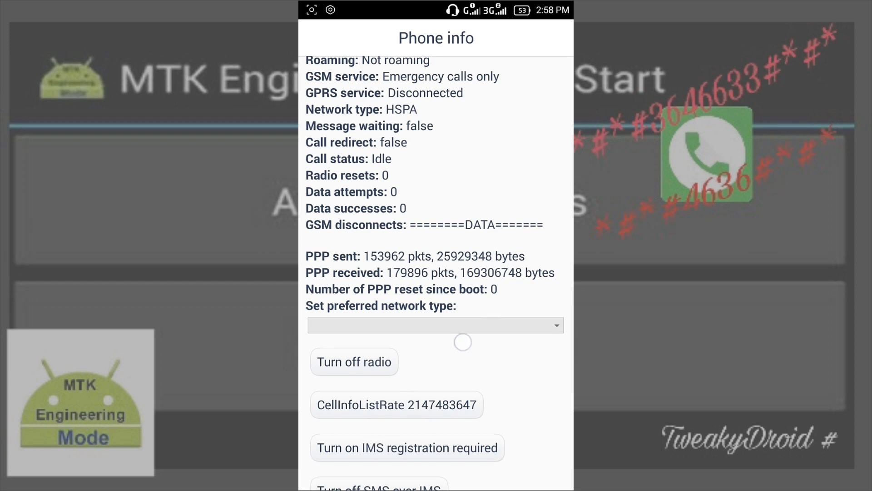
scroll(down, 3)
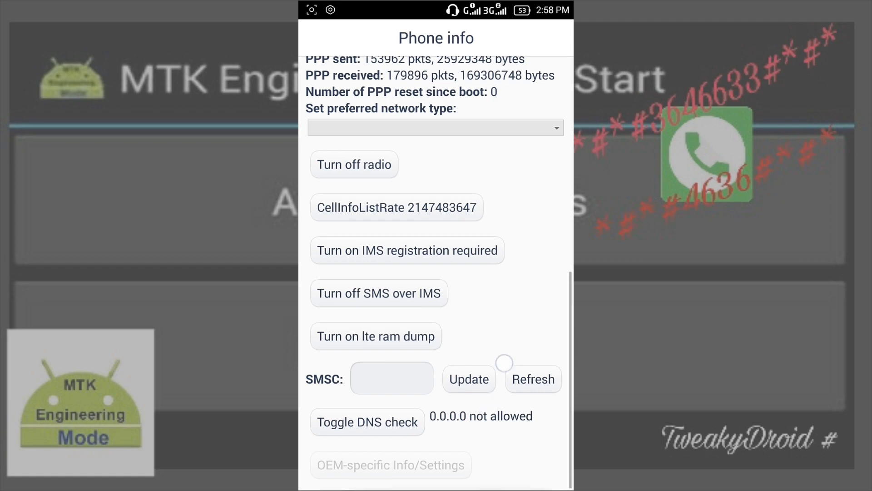
scroll(up, 3)
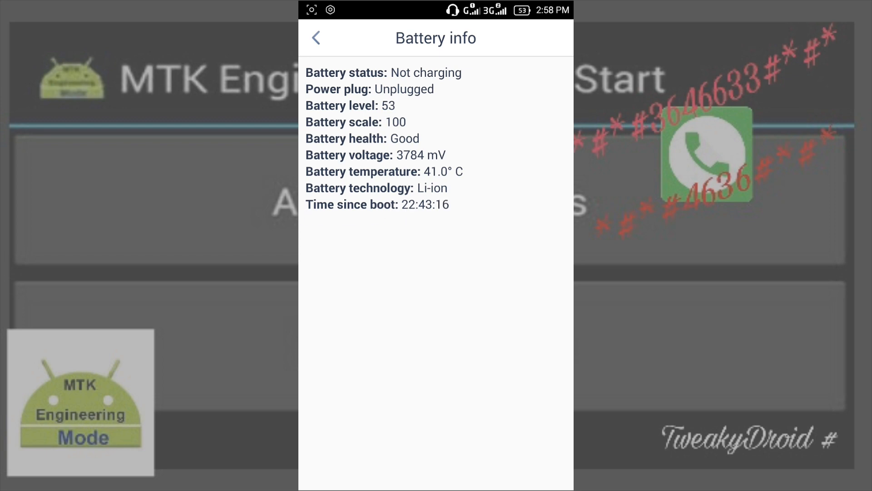
- Browse the app Usage statistics list, then open the Wi-Fi information page
click(315, 38)
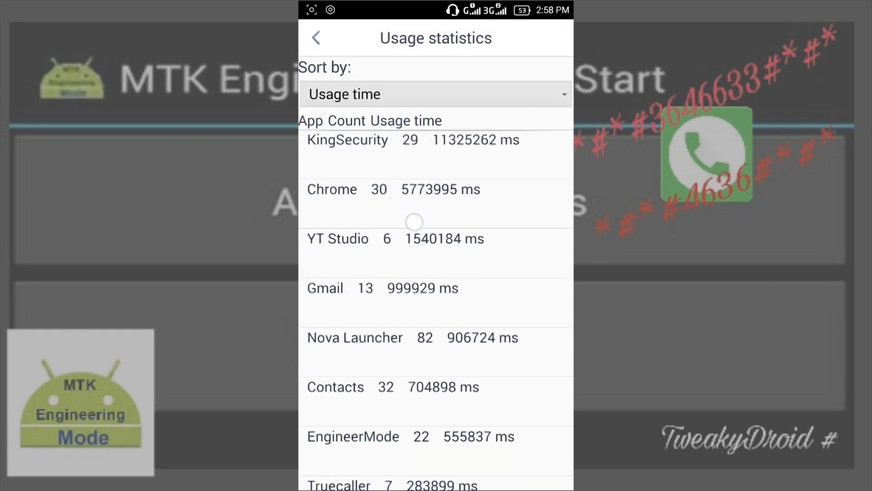
scroll(up, 3)
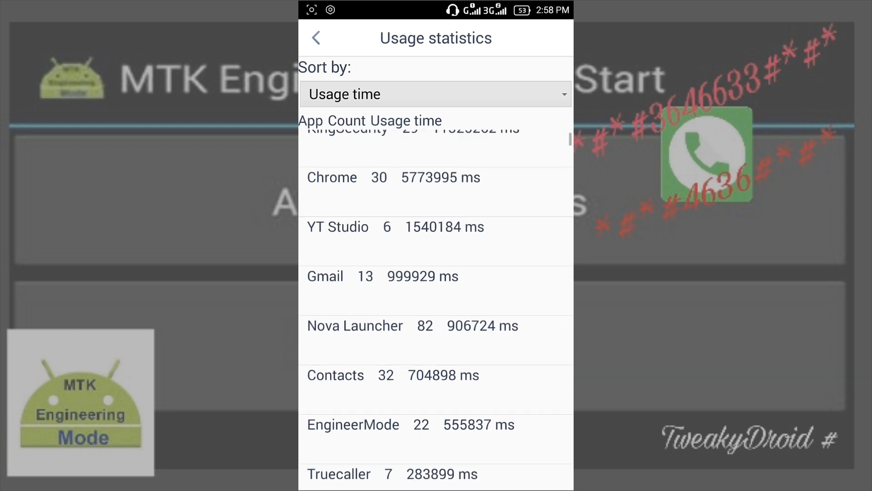
scroll(up, 3)
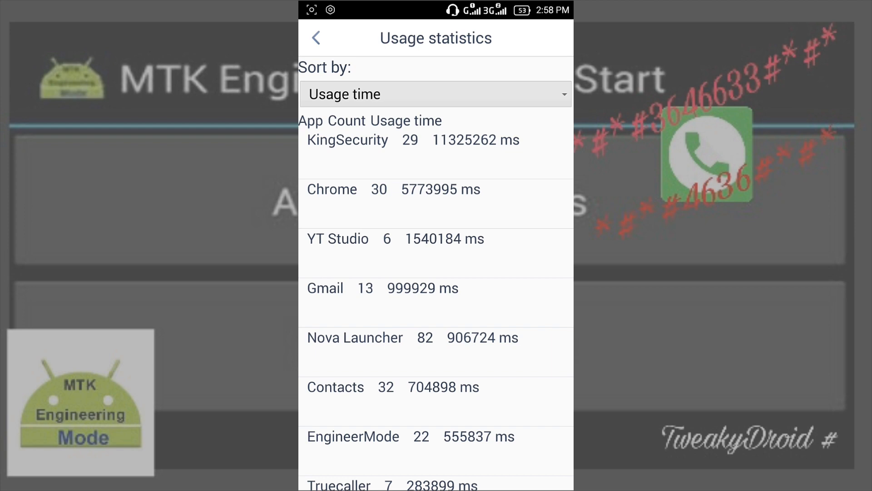
click(315, 37)
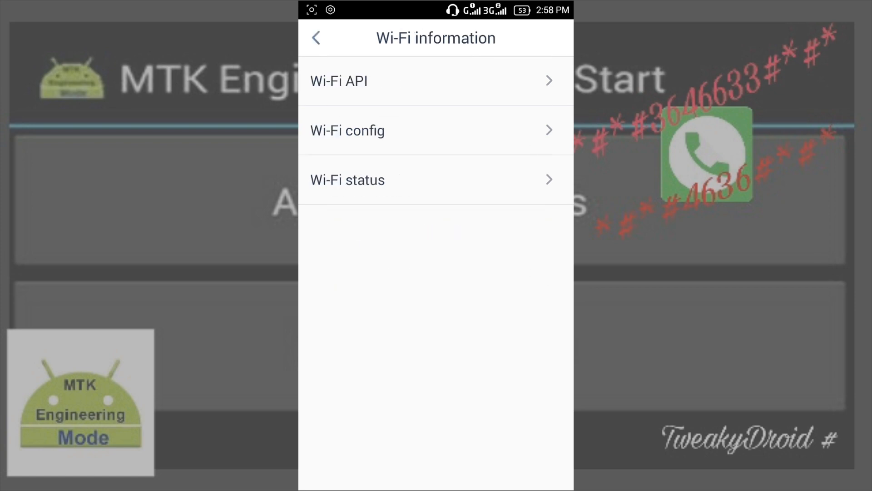
- Go to the TweakyDroid # YouTube channel page and subscribe
click(436, 180)
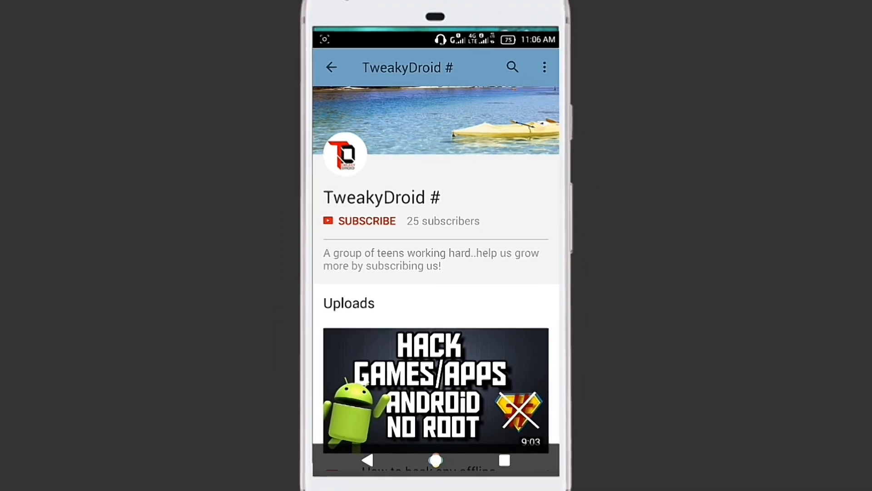
click(366, 221)
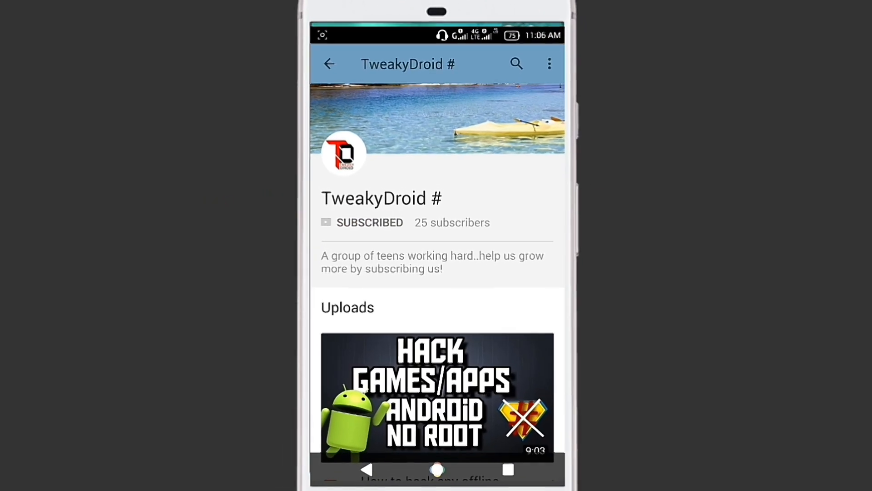